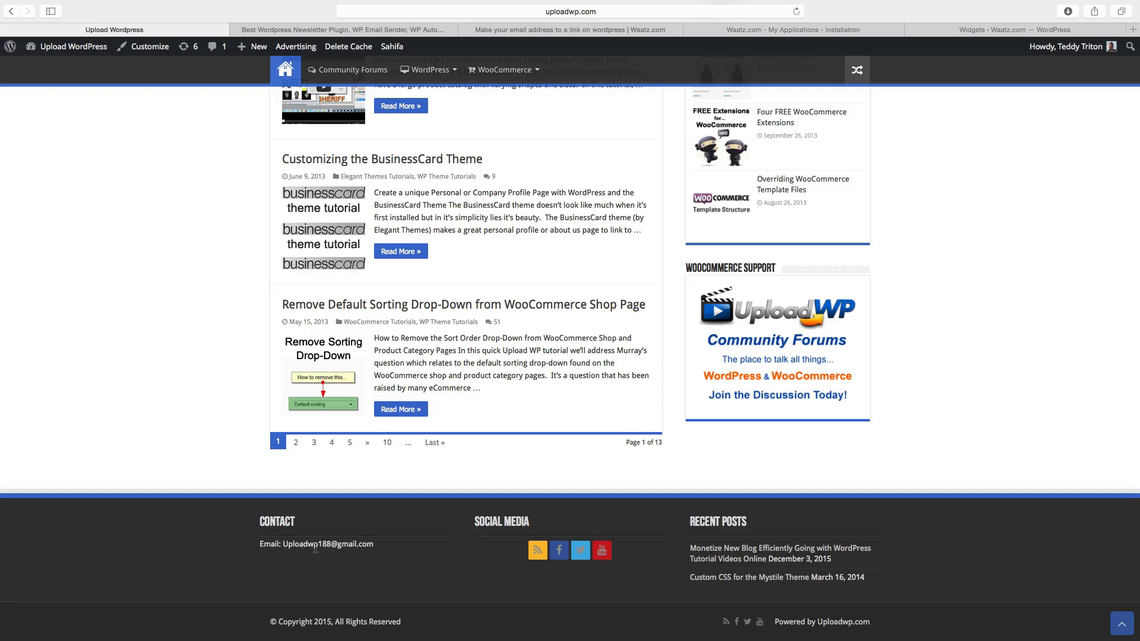
pyautogui.moveTo(376, 547)
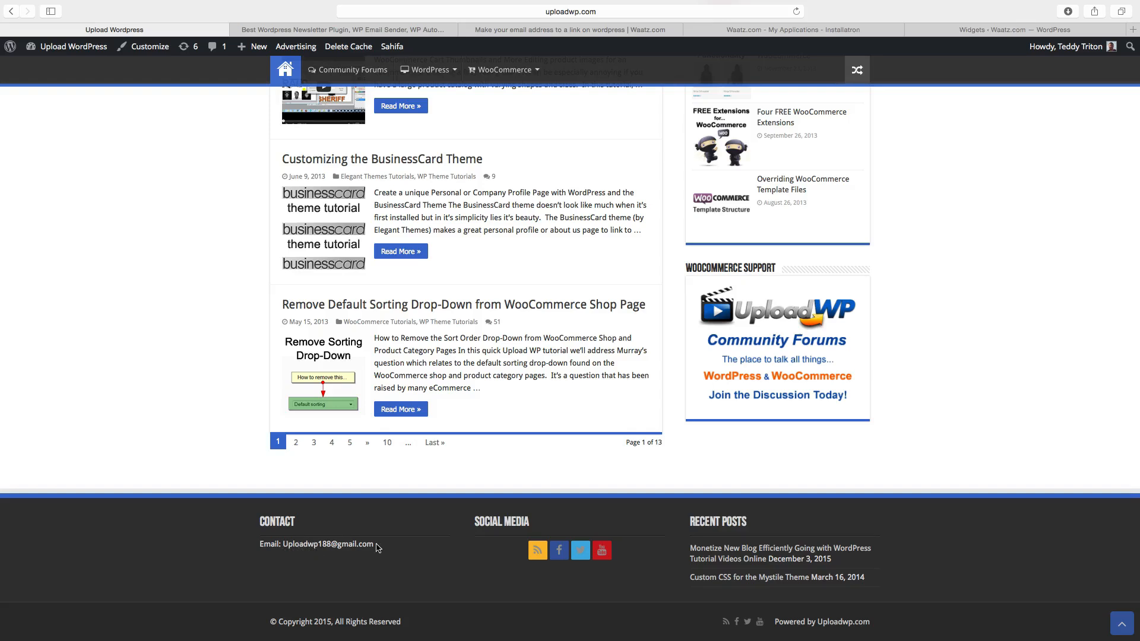
pyautogui.moveTo(339, 509)
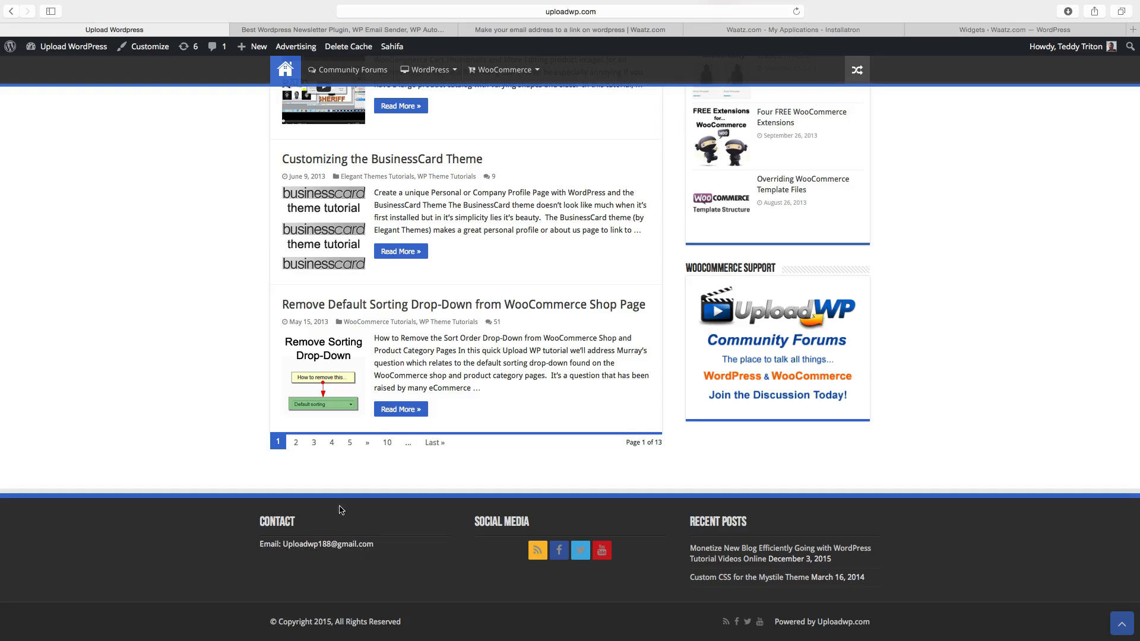
# Go to the Widgets page and expand the footer Sahifa CONTACT text widget.
pyautogui.click(74, 46)
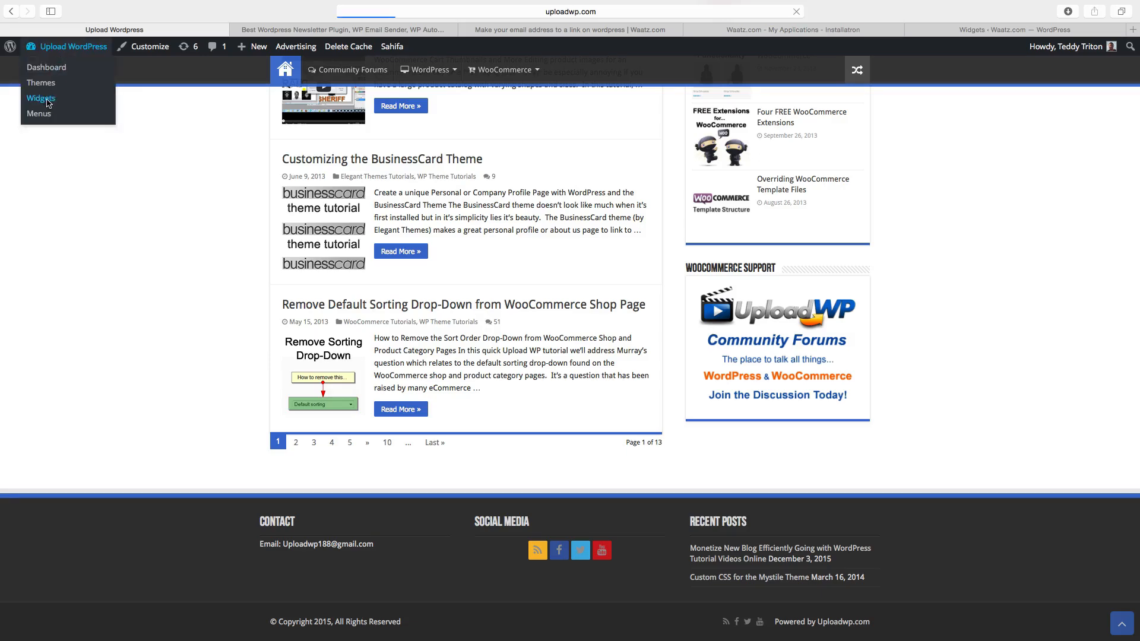
pyautogui.click(41, 98)
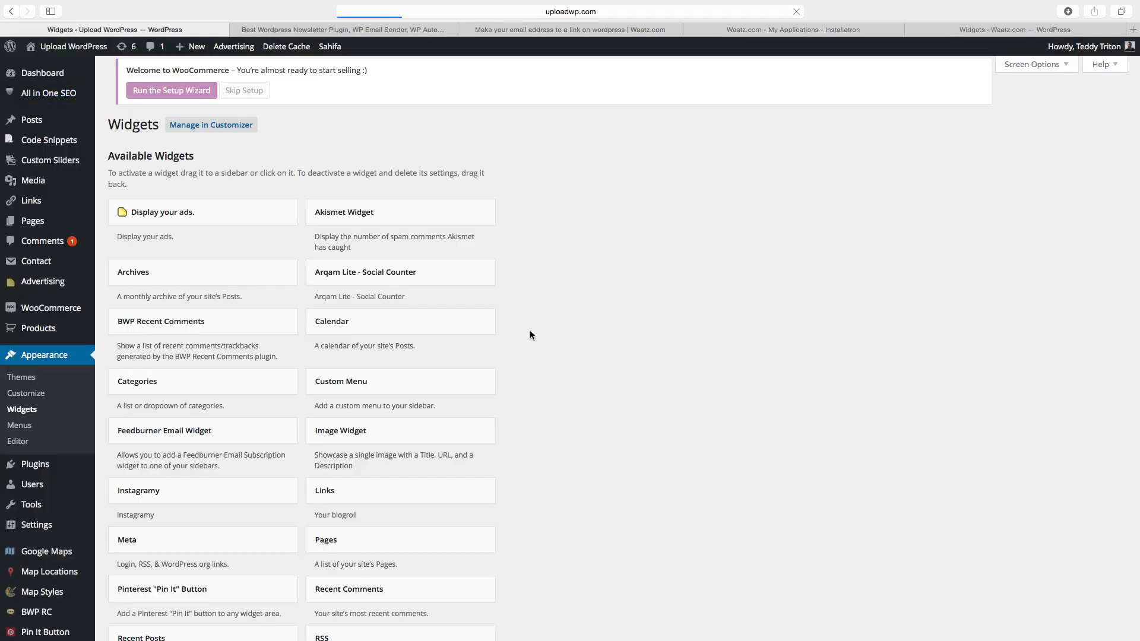
pyautogui.scroll(-3)
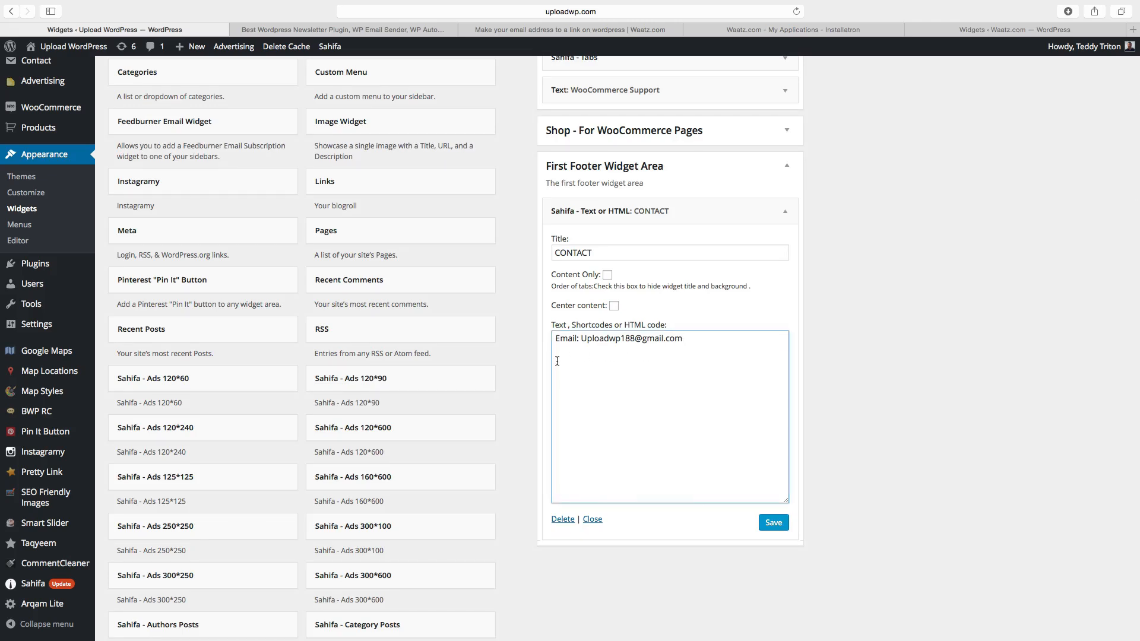
# Add '<b>Email:</b><a href="mailto:your email here">your email text</a>' below the existing email line.
pyautogui.write('<b>Email:</b><a href="mailto:your email here">your email text</a>')
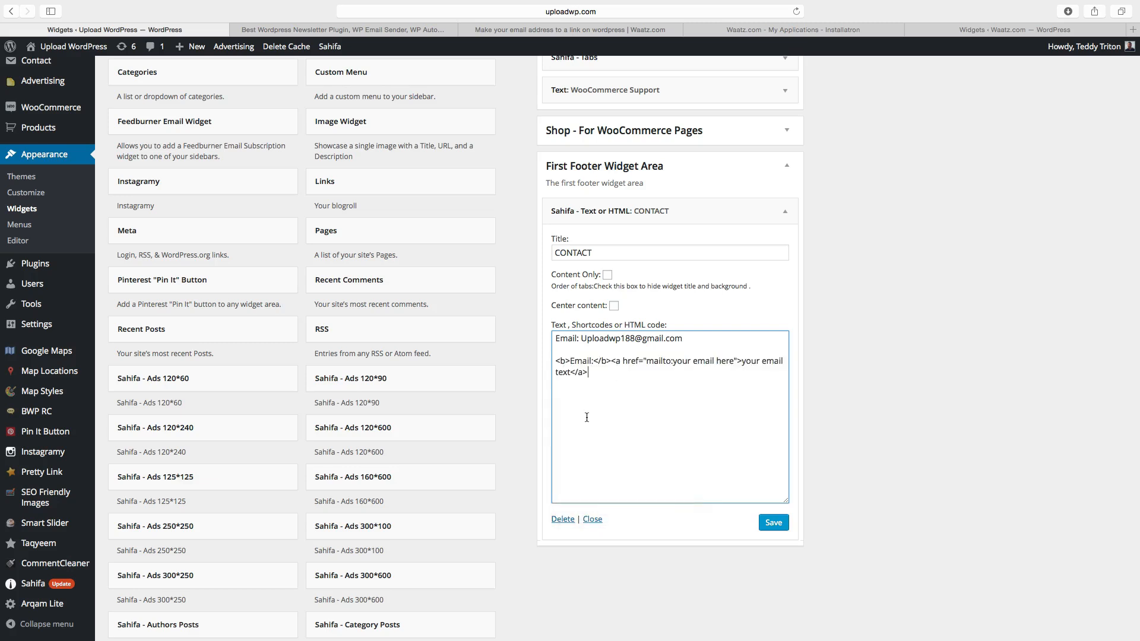
pyautogui.moveTo(596, 417)
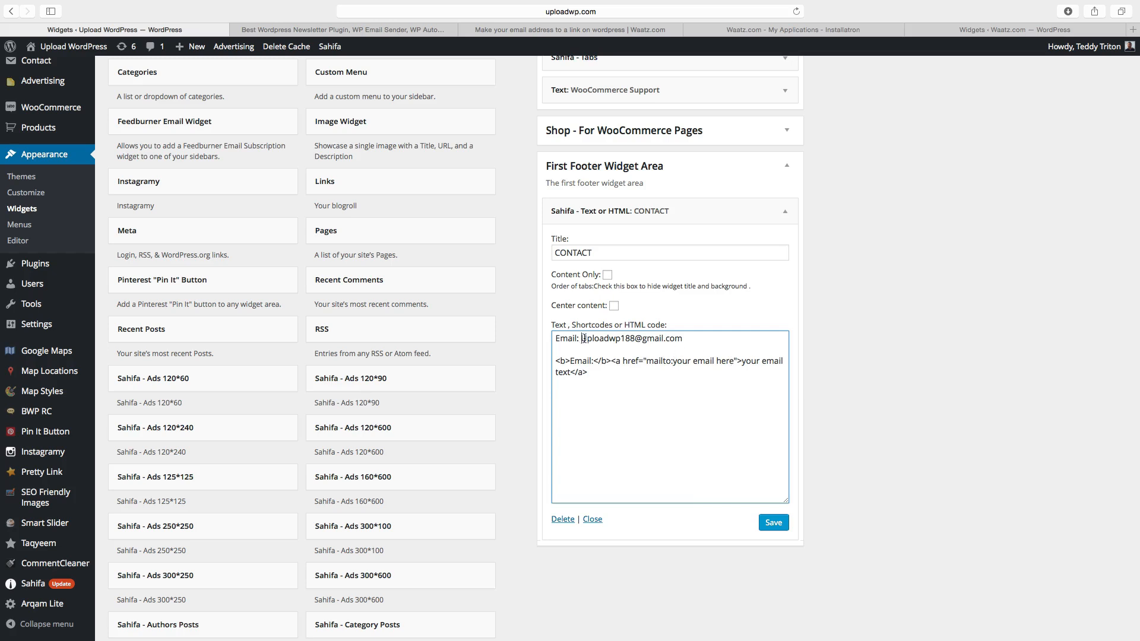
# Copy the contact address into the mailto target and the link text, replacing both placeholders.
pyautogui.rightClick(629, 338)
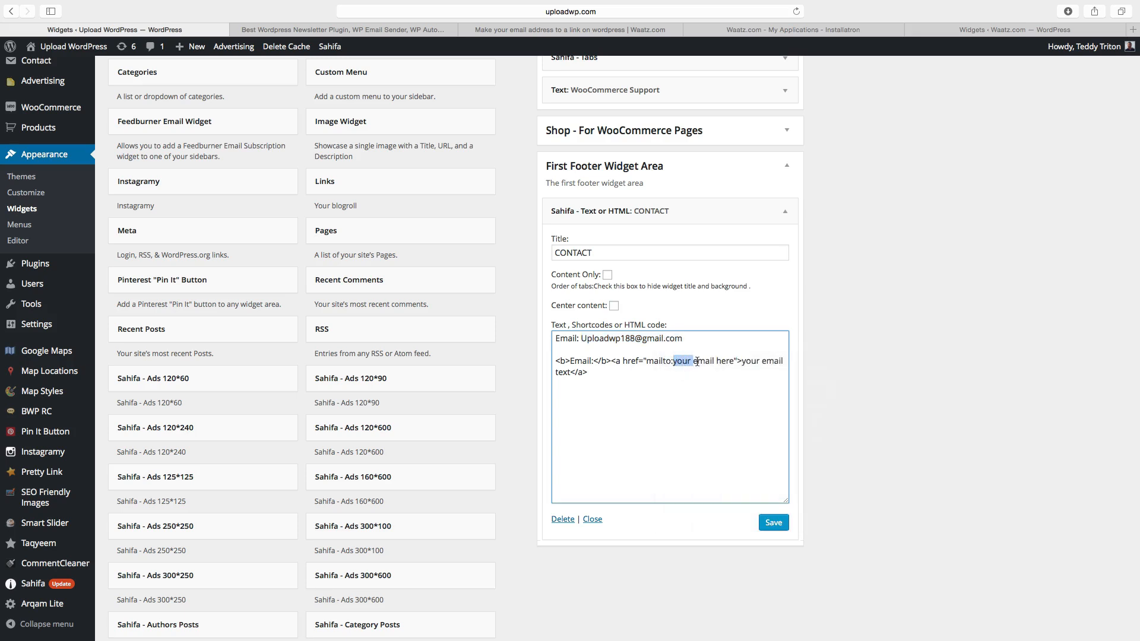
pyautogui.rightClick(705, 361)
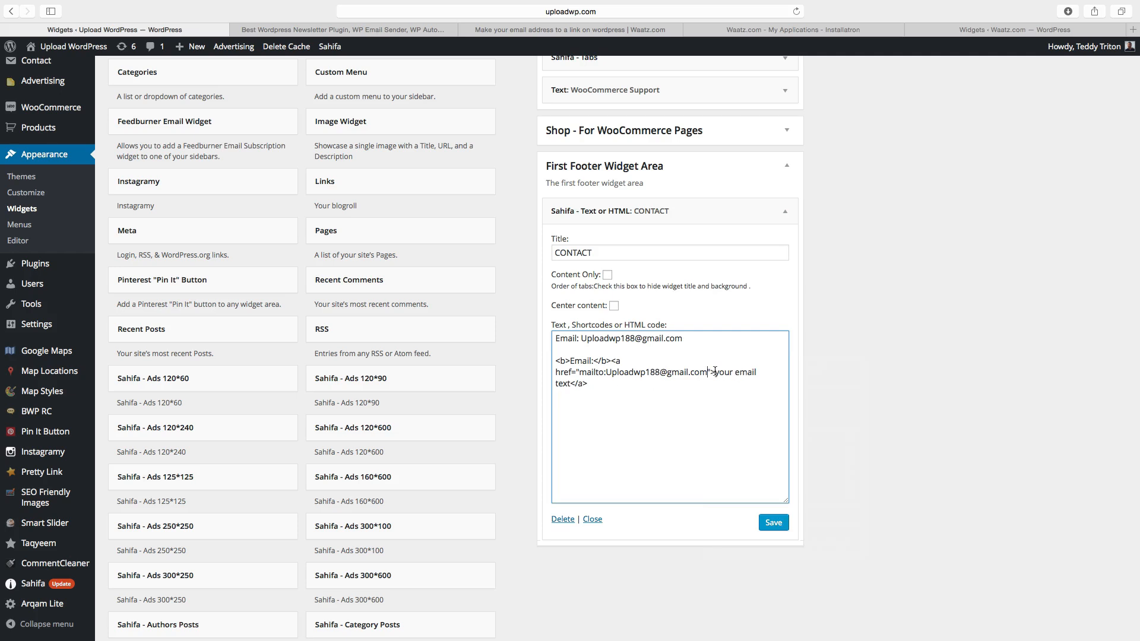
pyautogui.moveTo(708, 372); pyautogui.dragTo(571, 384)
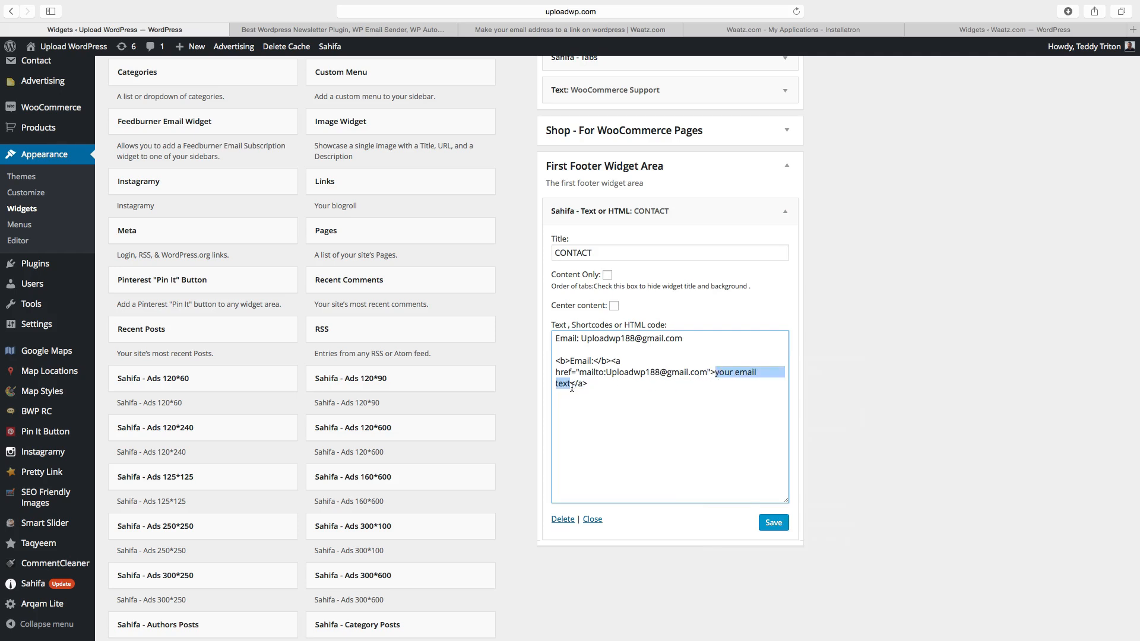
pyautogui.rightClick(573, 382)
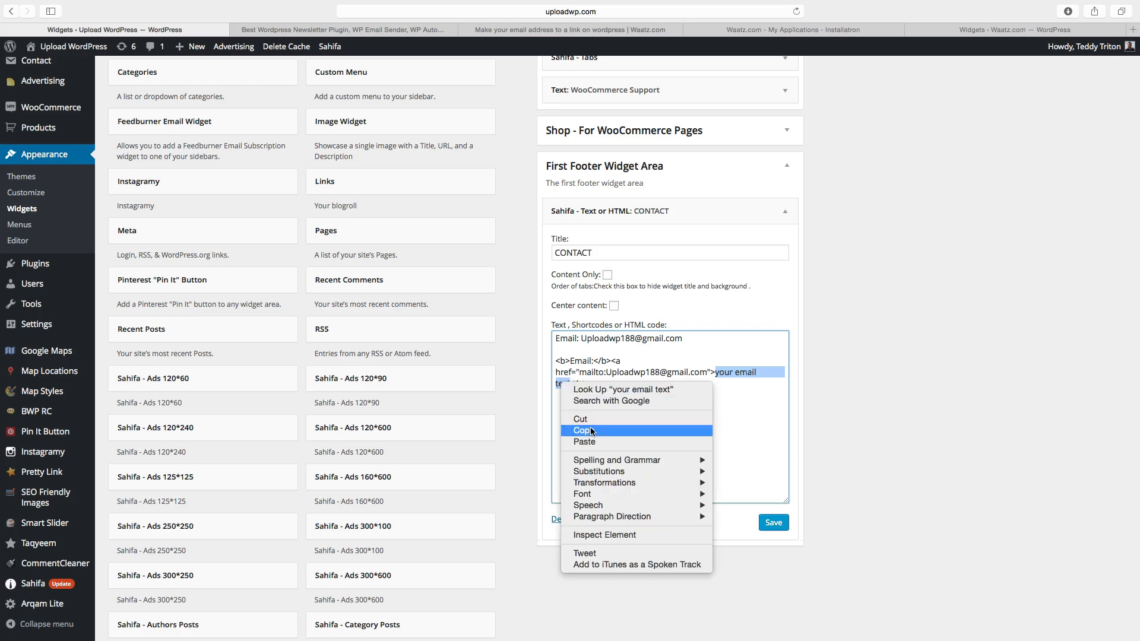
pyautogui.click(582, 429)
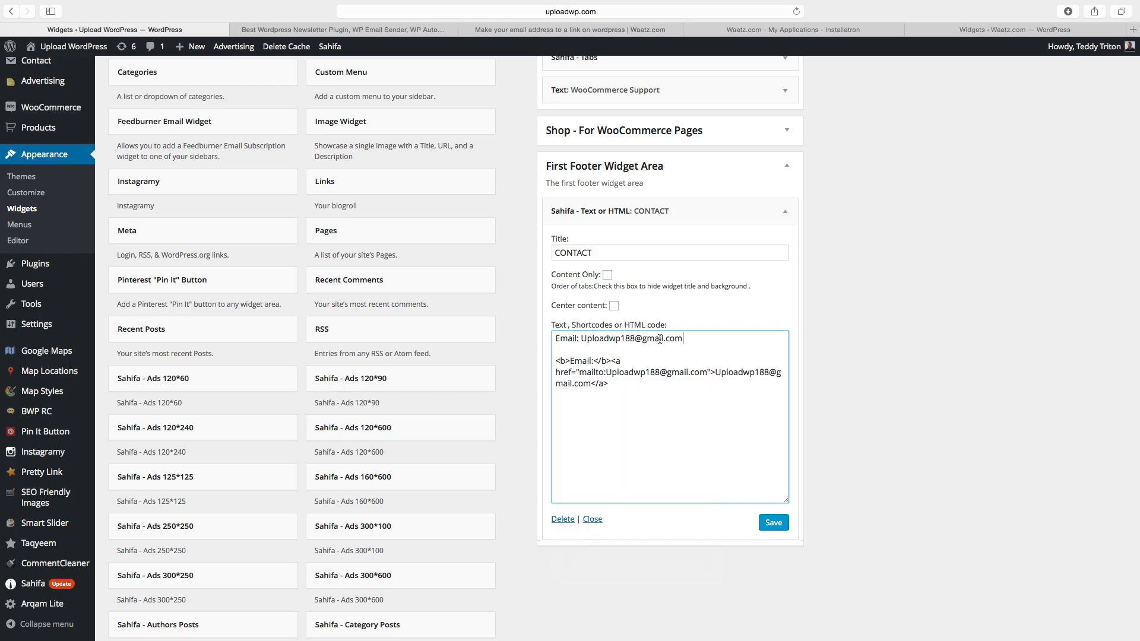
# Delete the old plain 'Email: …' line from the widget text.
pyautogui.press('Backspace')
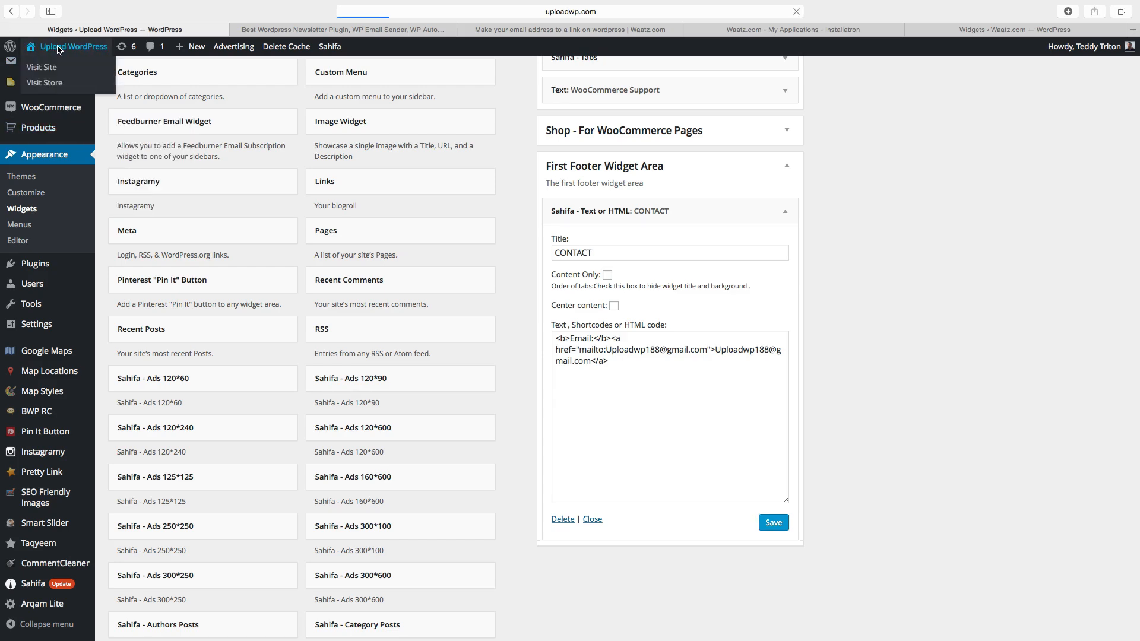
# Visit the live site and scroll to the footer CONTACT section showing the email link.
pyautogui.click(42, 67)
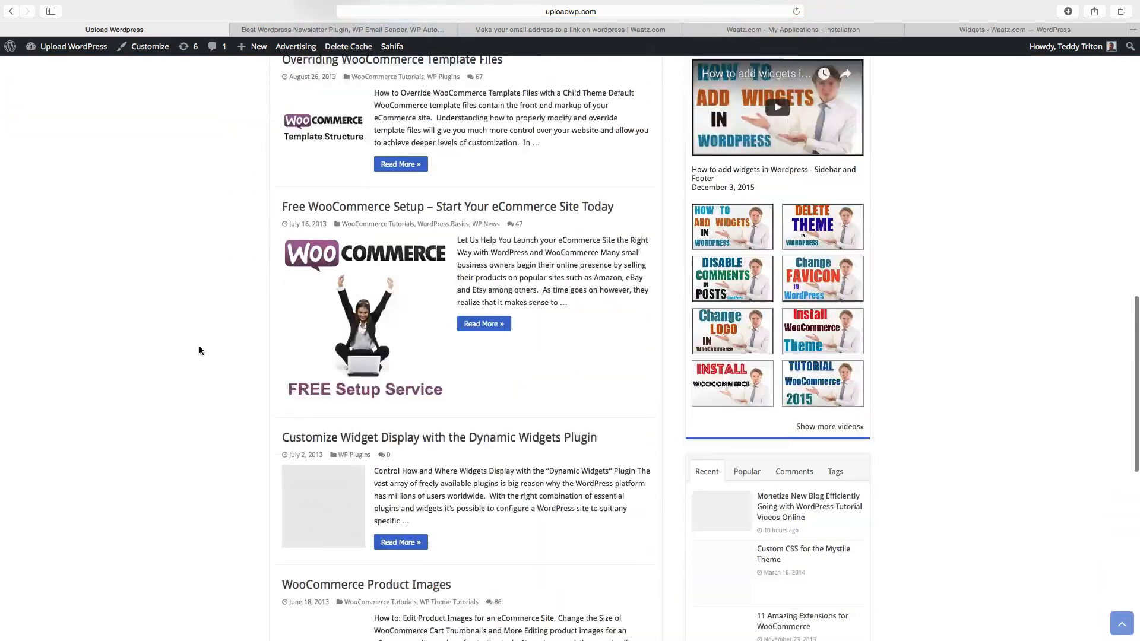
pyautogui.scroll(-3)
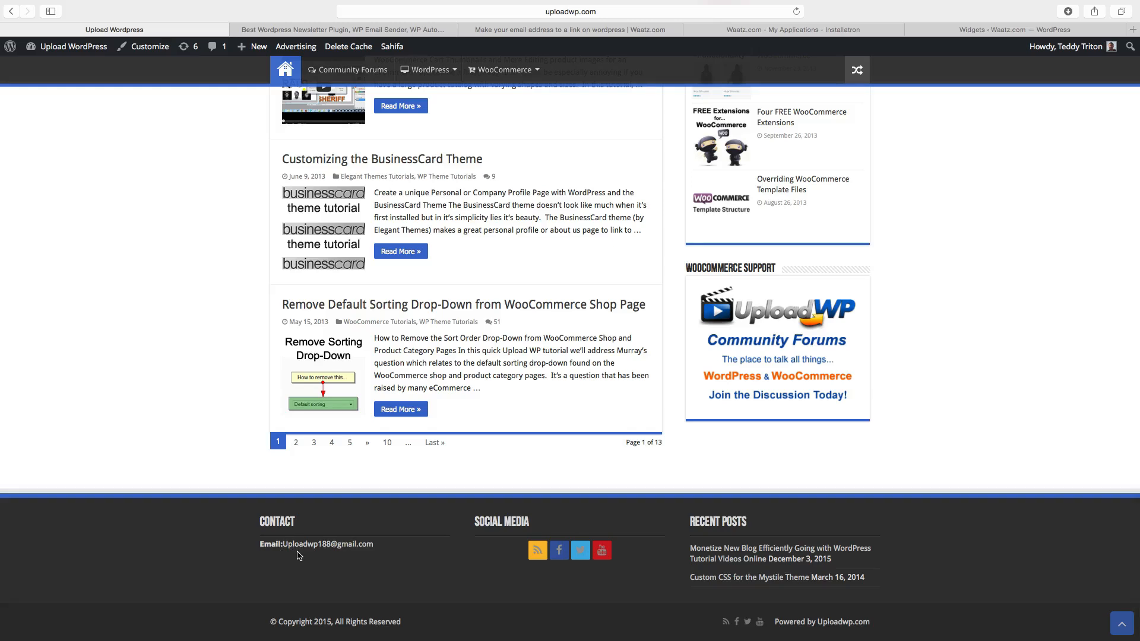
pyautogui.moveTo(302, 551)
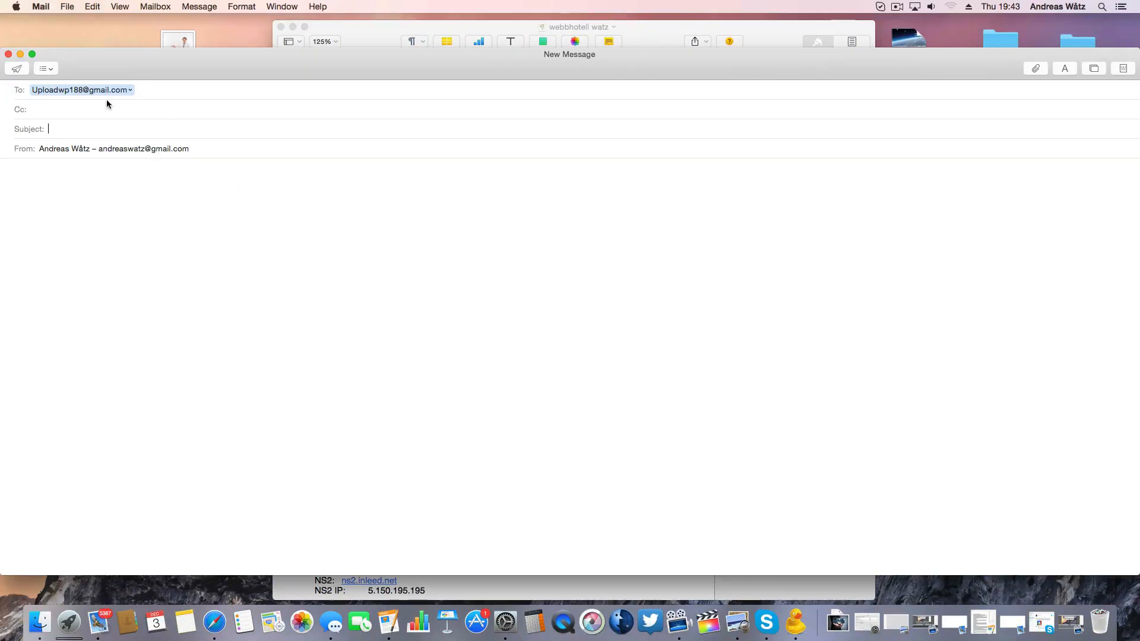
pyautogui.moveTo(107, 216)
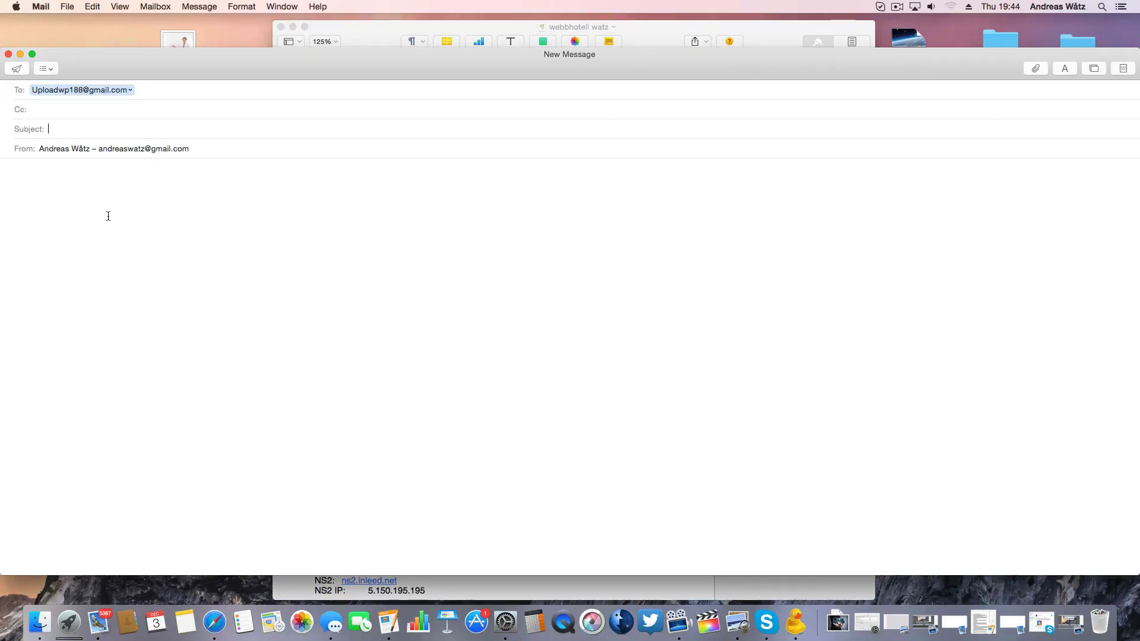